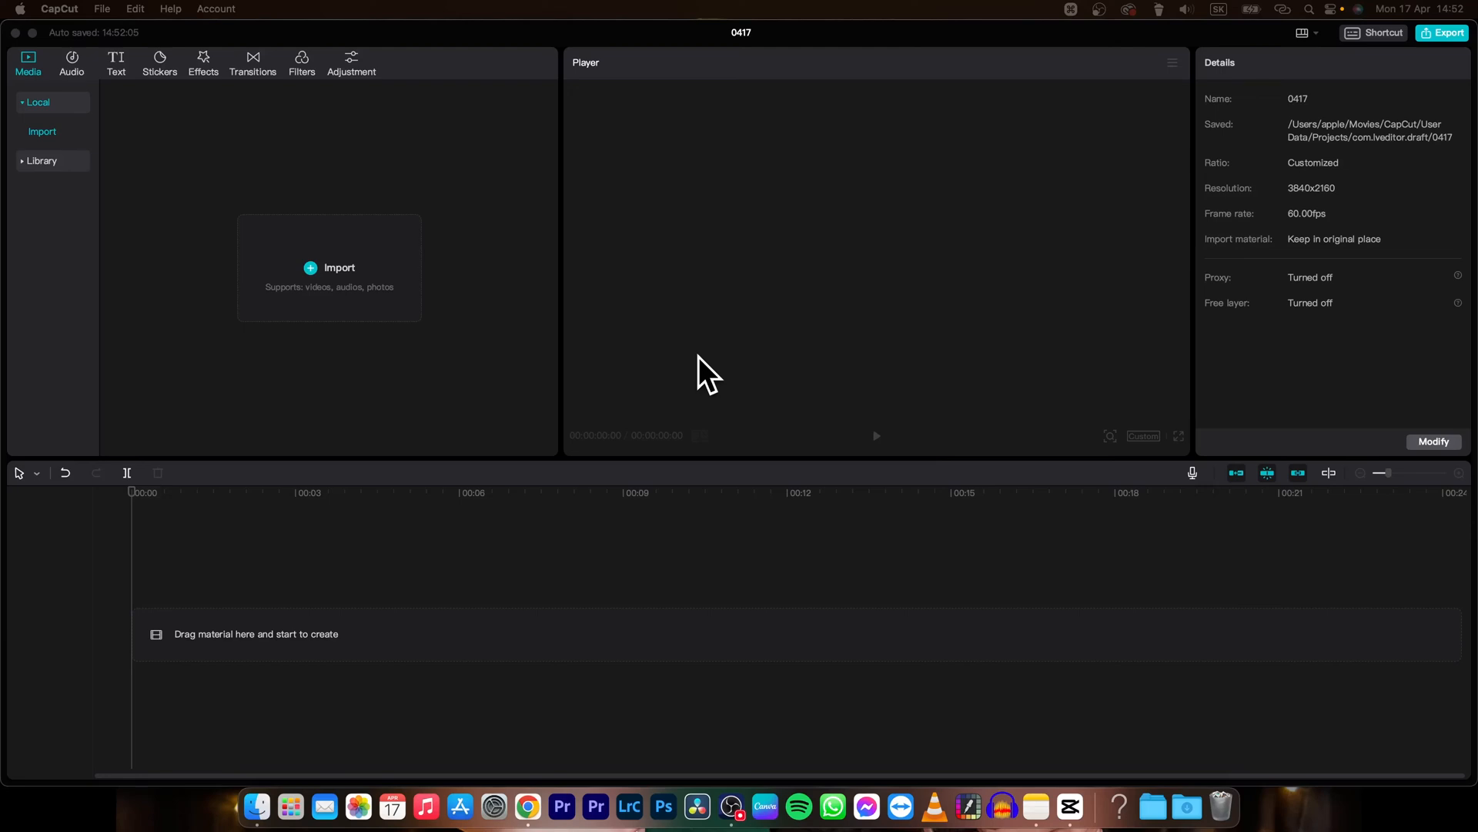
mouse_move(695, 367)
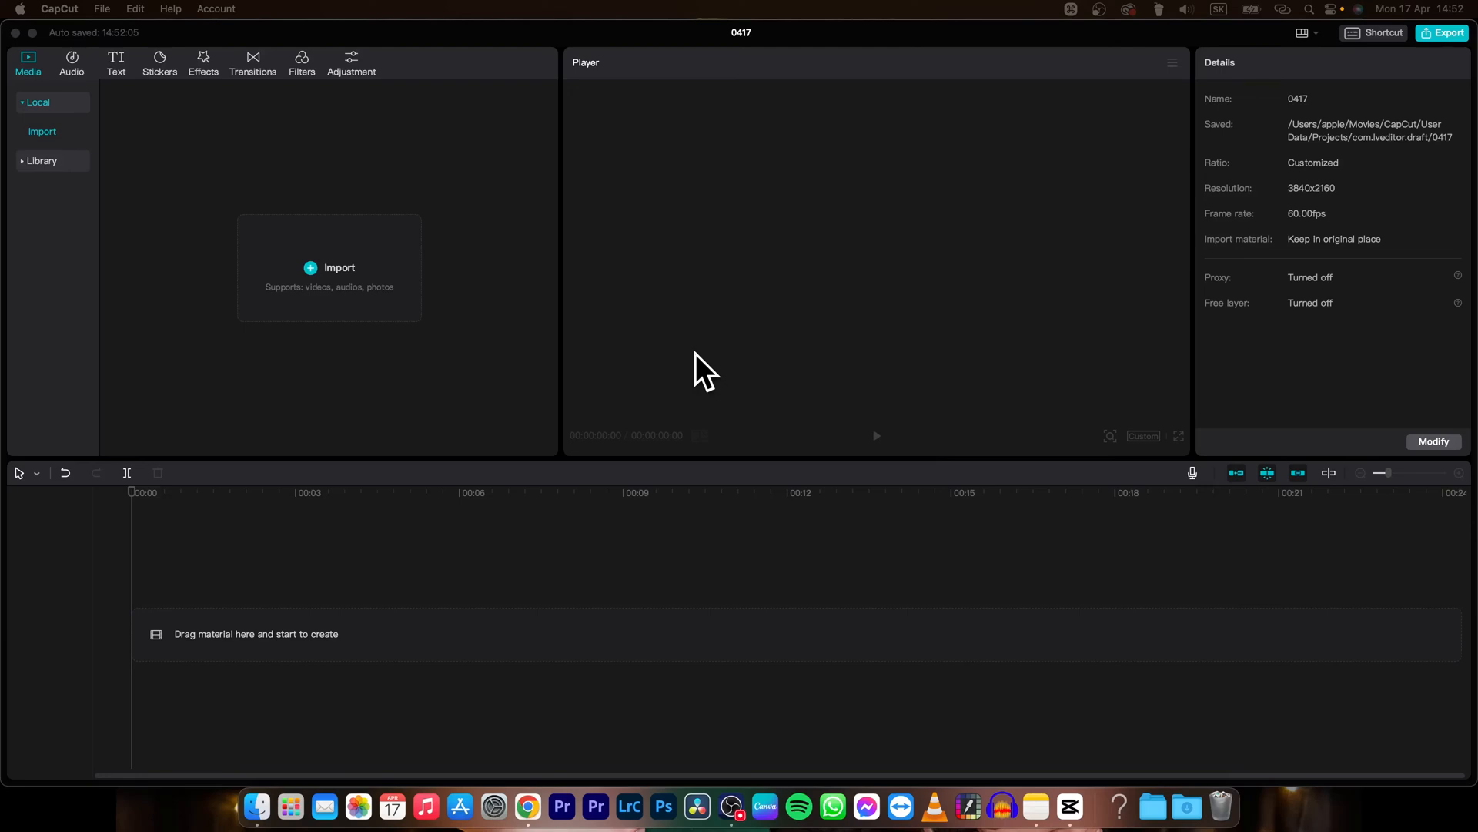
mouse_move(690, 376)
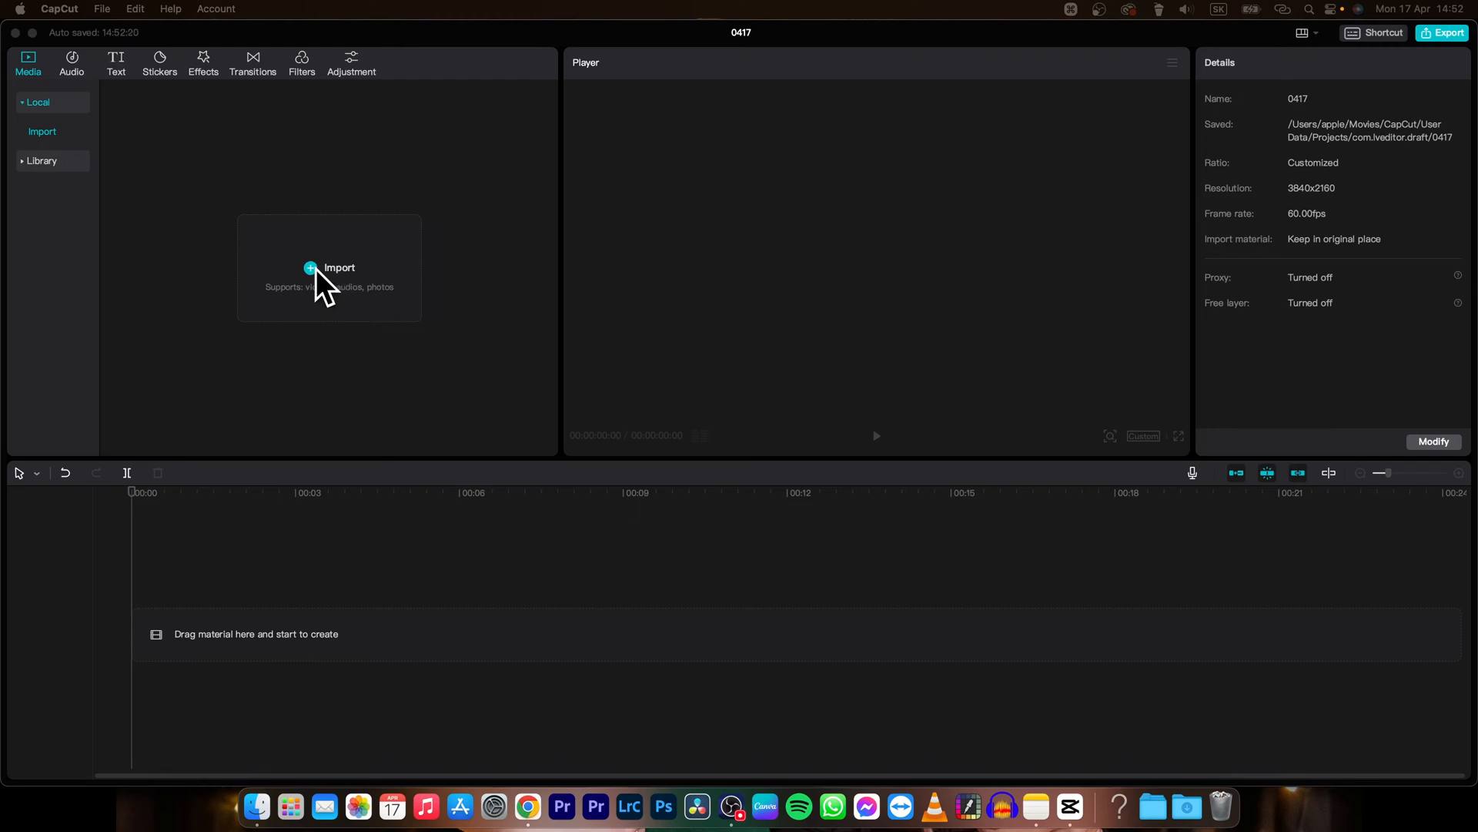
Step: Import Red Fashion Autumn Sale Video.mp4 and place it on the timeline as one clip
left_click(311, 268)
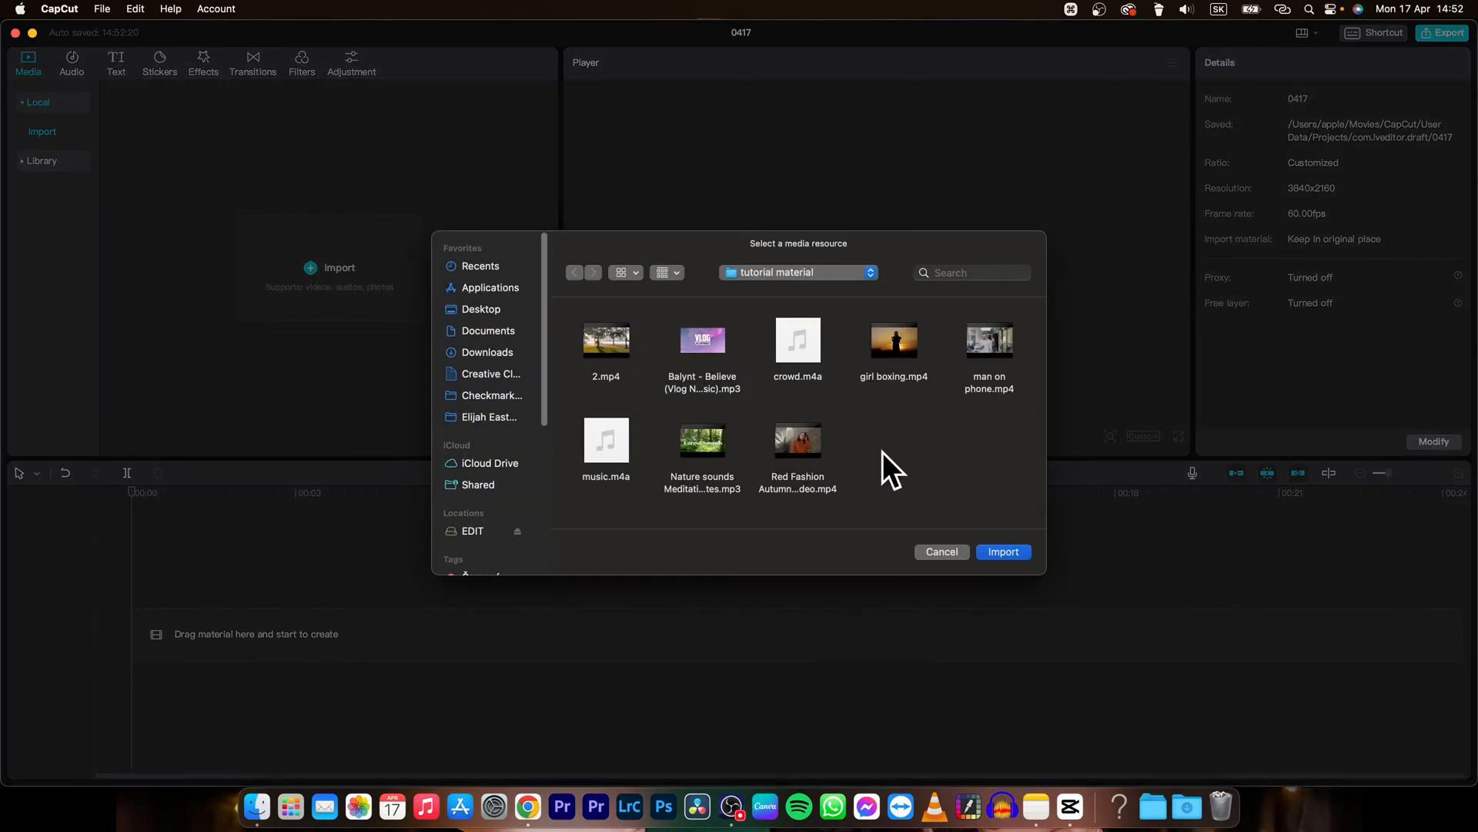
left_click(1004, 551)
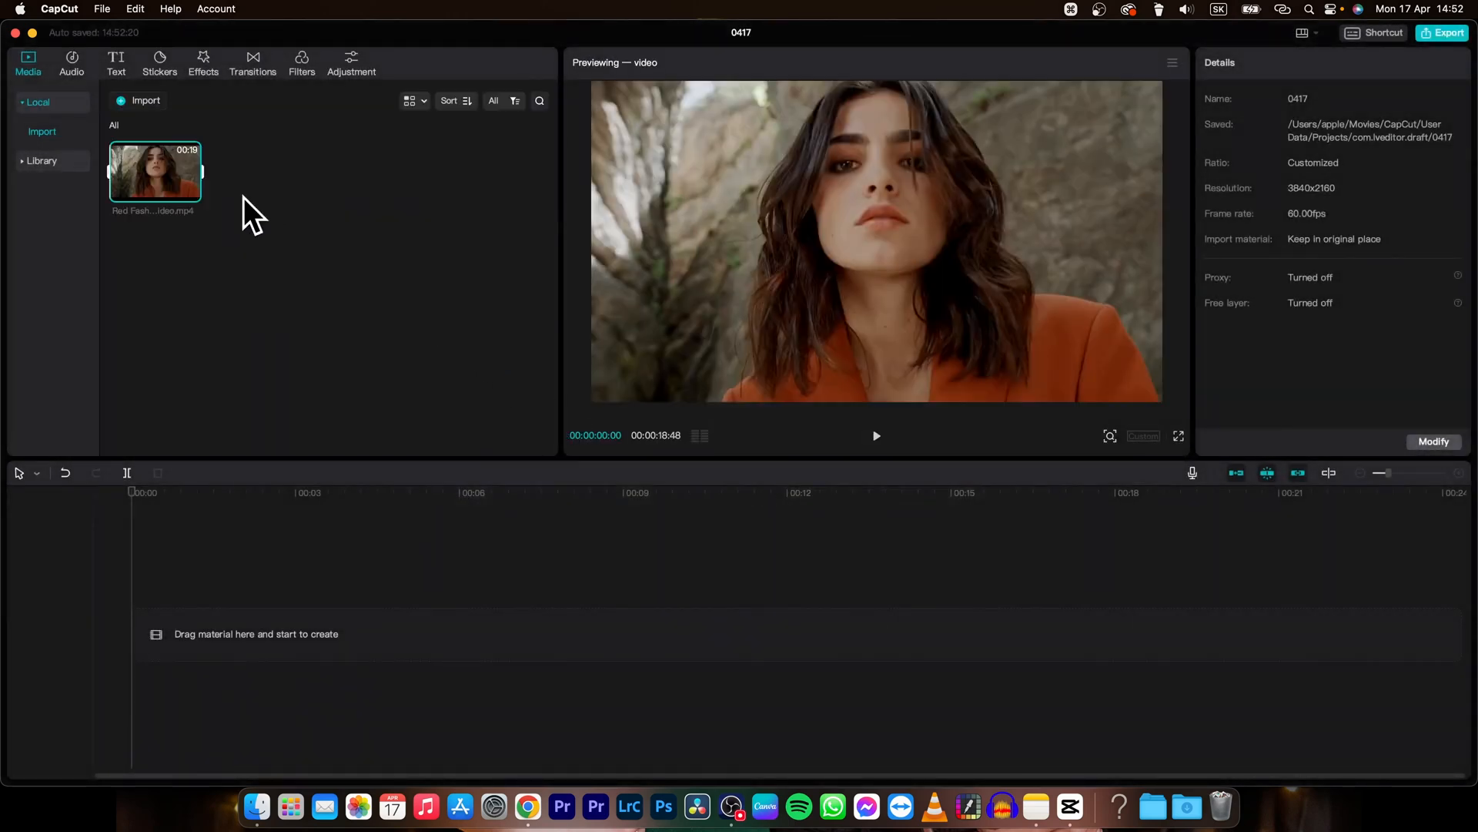
left_click_drag(154, 173, 350, 631)
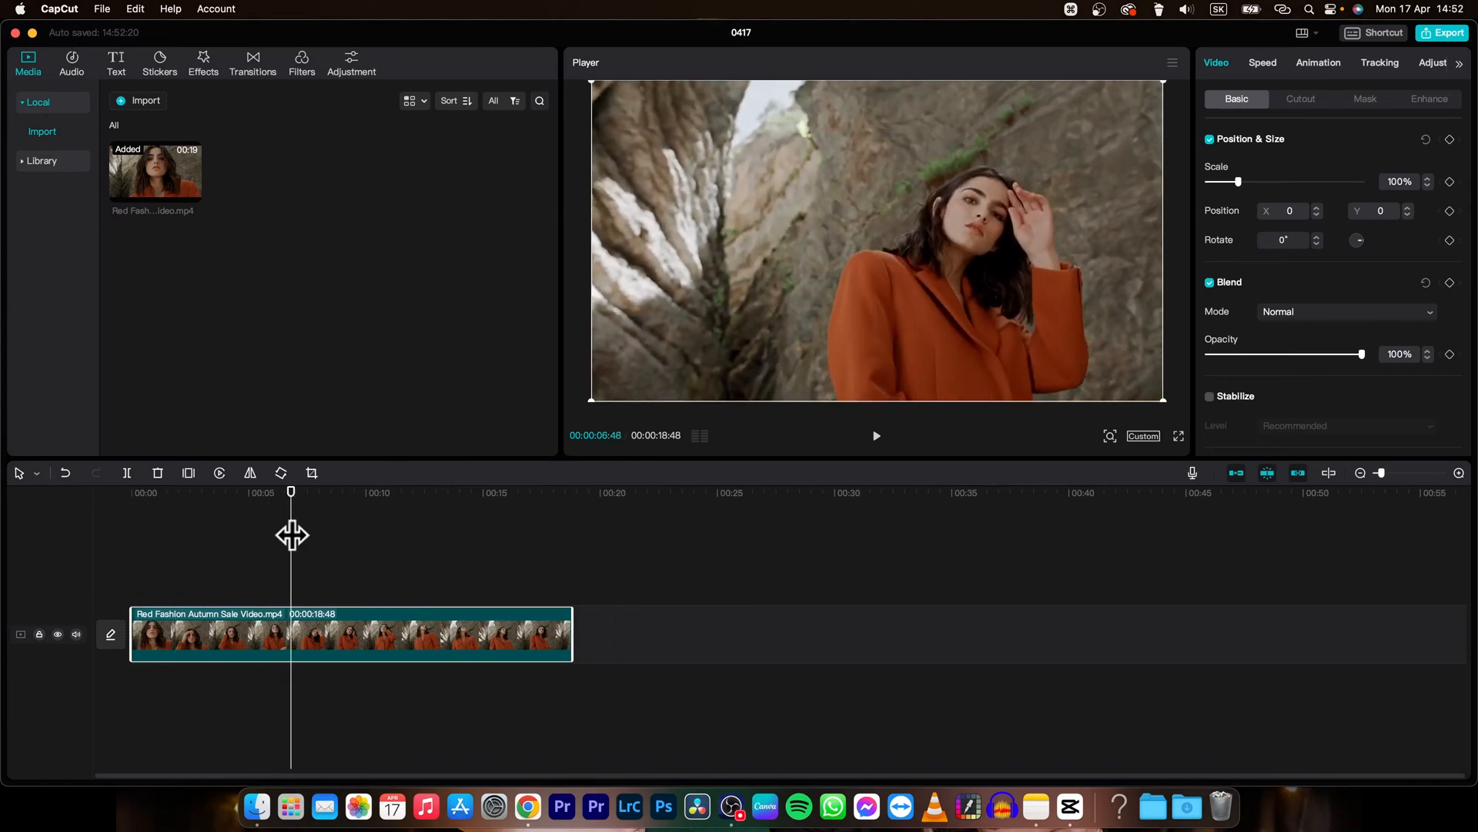
Step: Split the Red Fashion clip at two playhead positions, leaving three consecutive pieces
key("cmd+b")
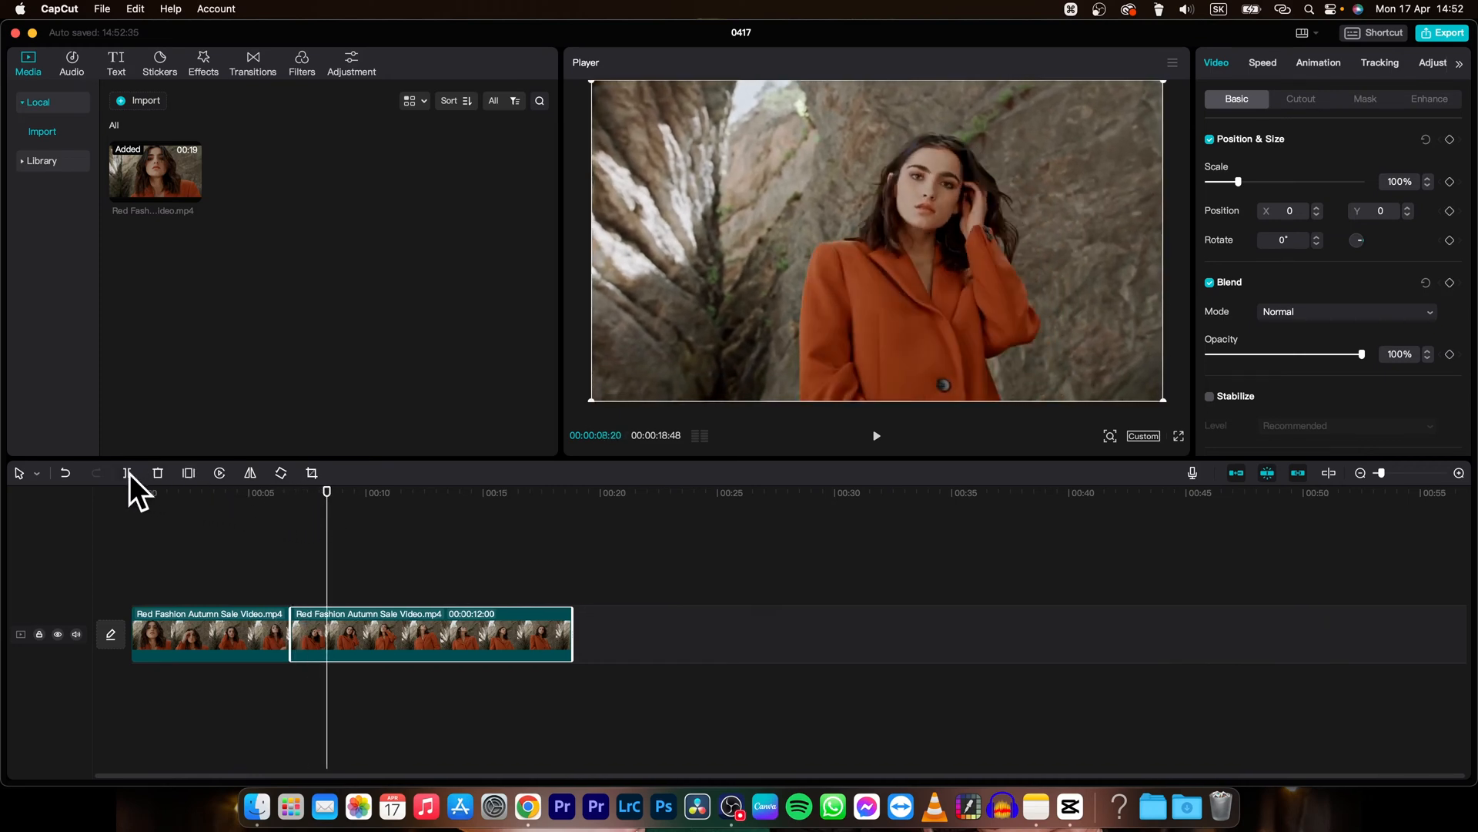
left_click(128, 475)
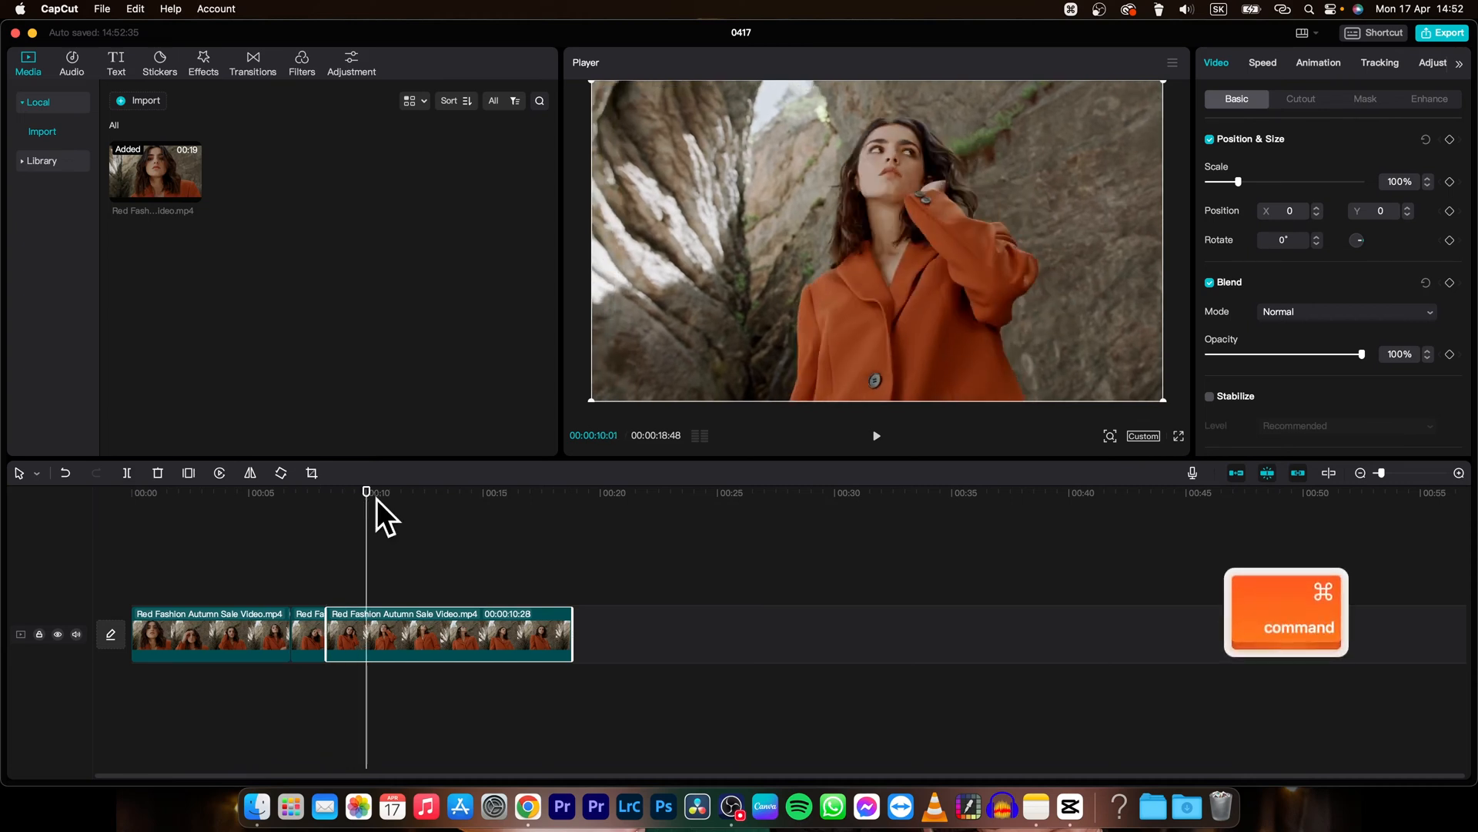
Step: Undo both splits with Cmd+Z so the clip is one uncut piece again
key("cmd+z")
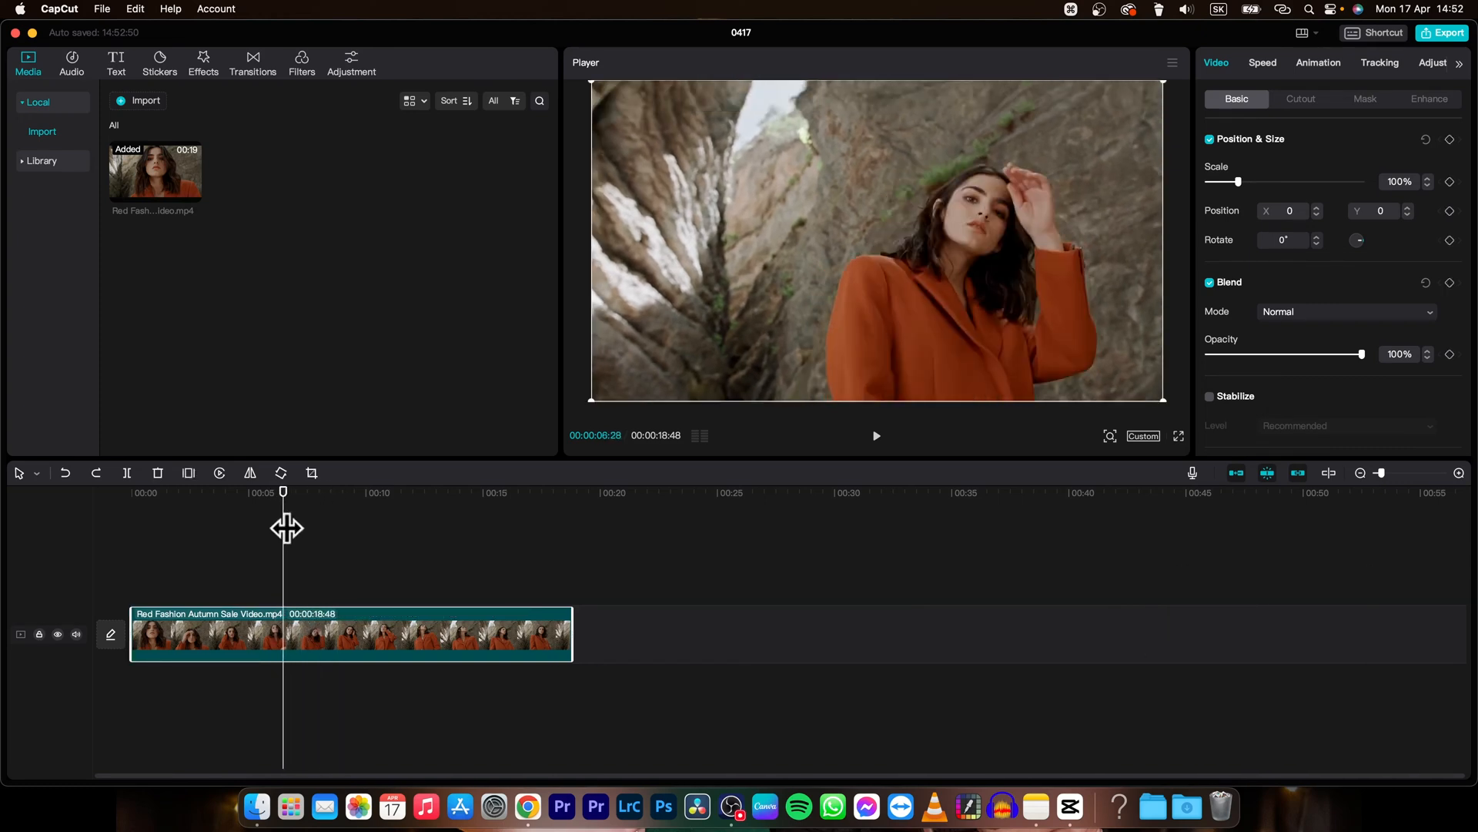
key("cmd+b")
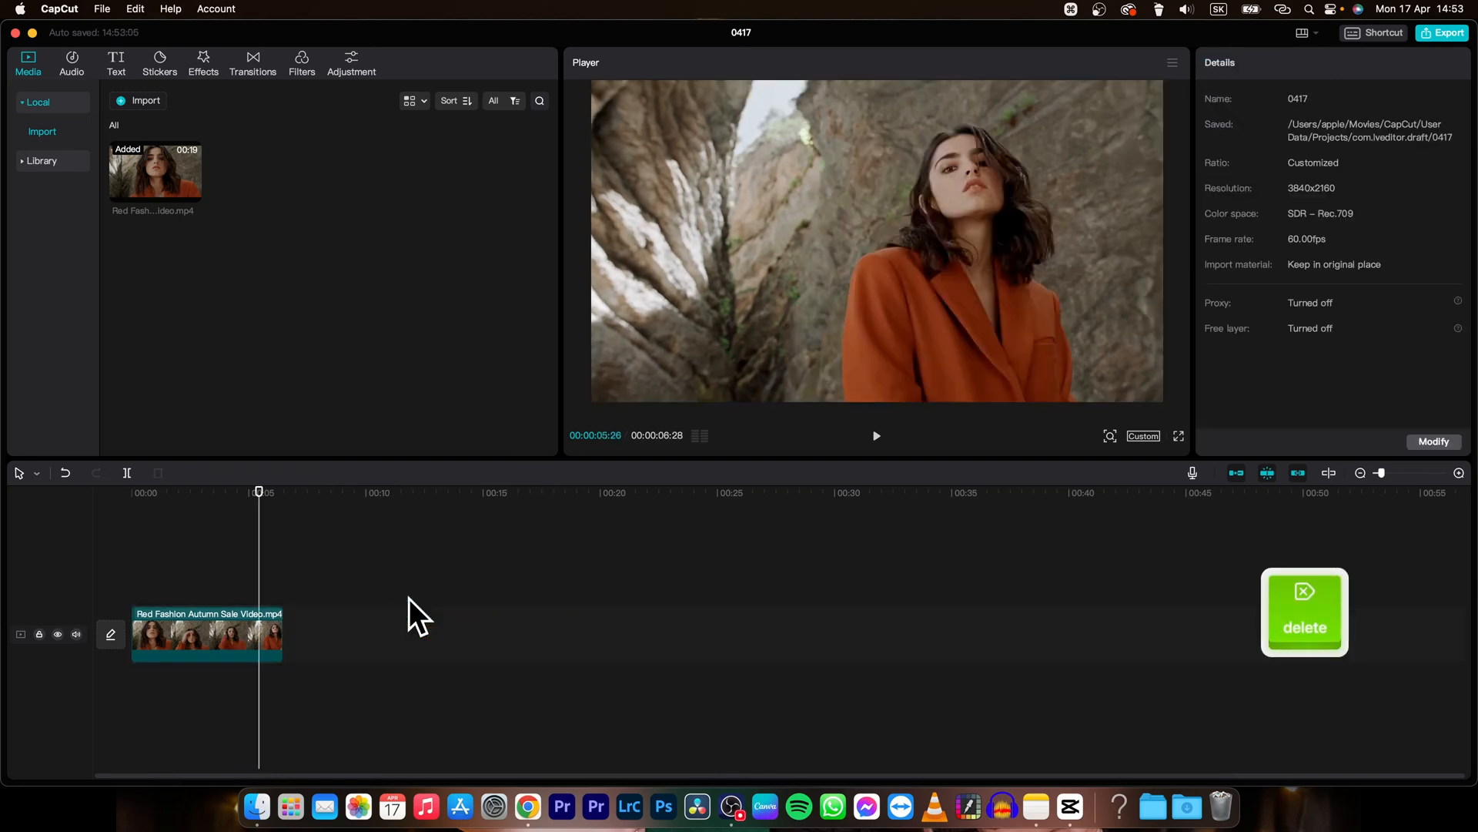
left_click(208, 634)
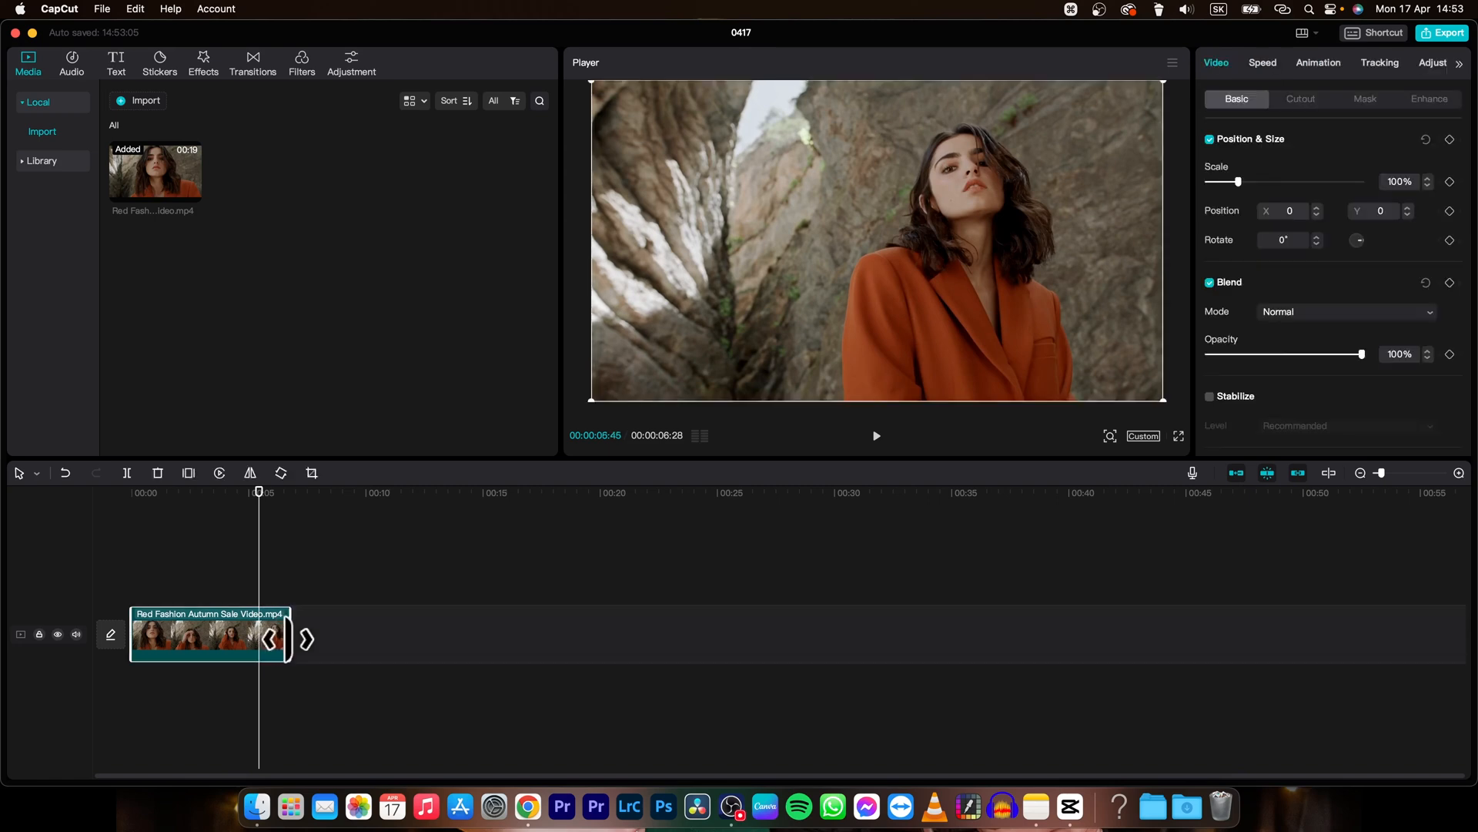
left_click_drag(290, 633, 573, 633)
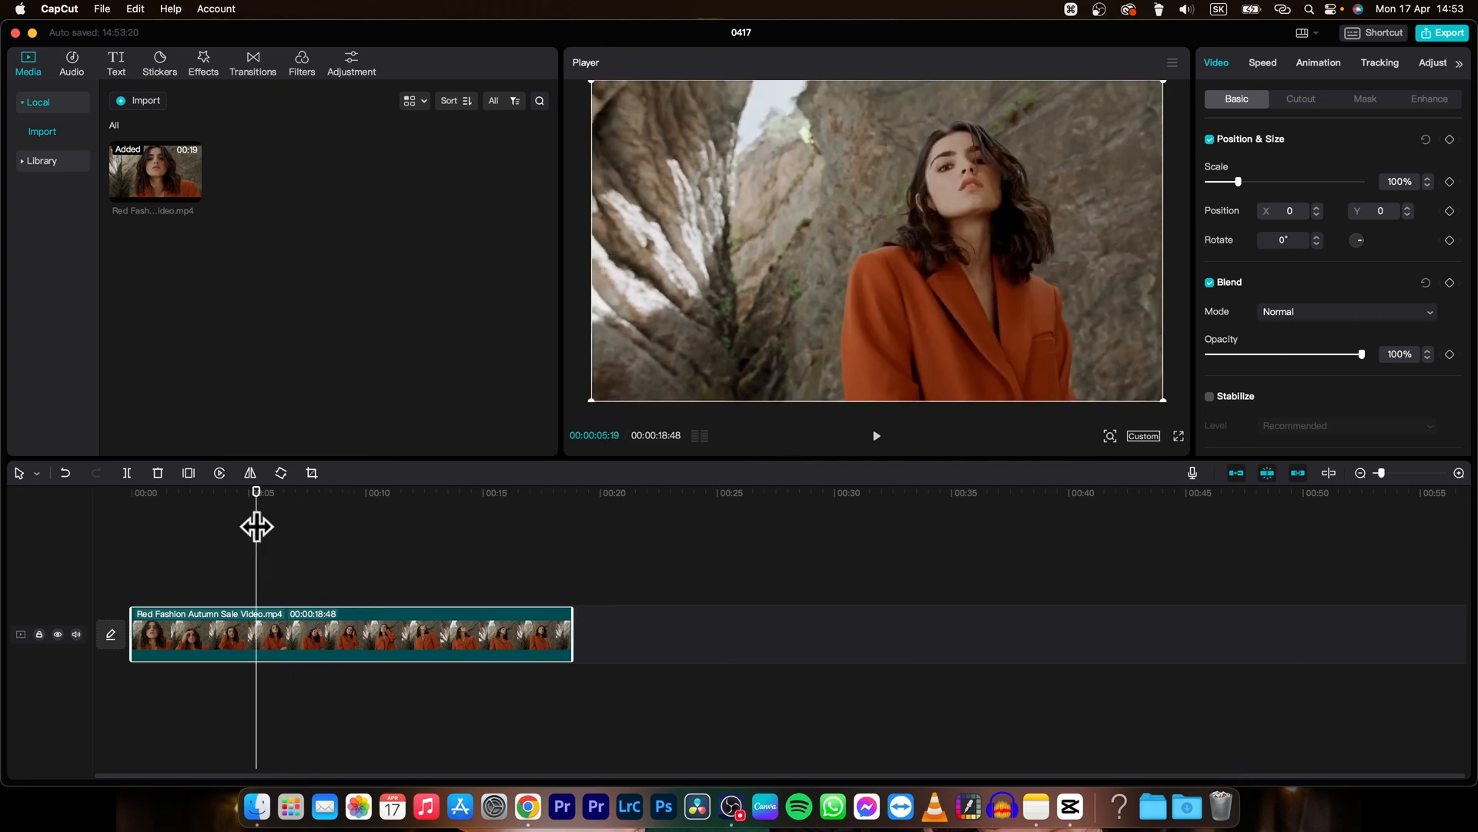
mouse_move(285, 523)
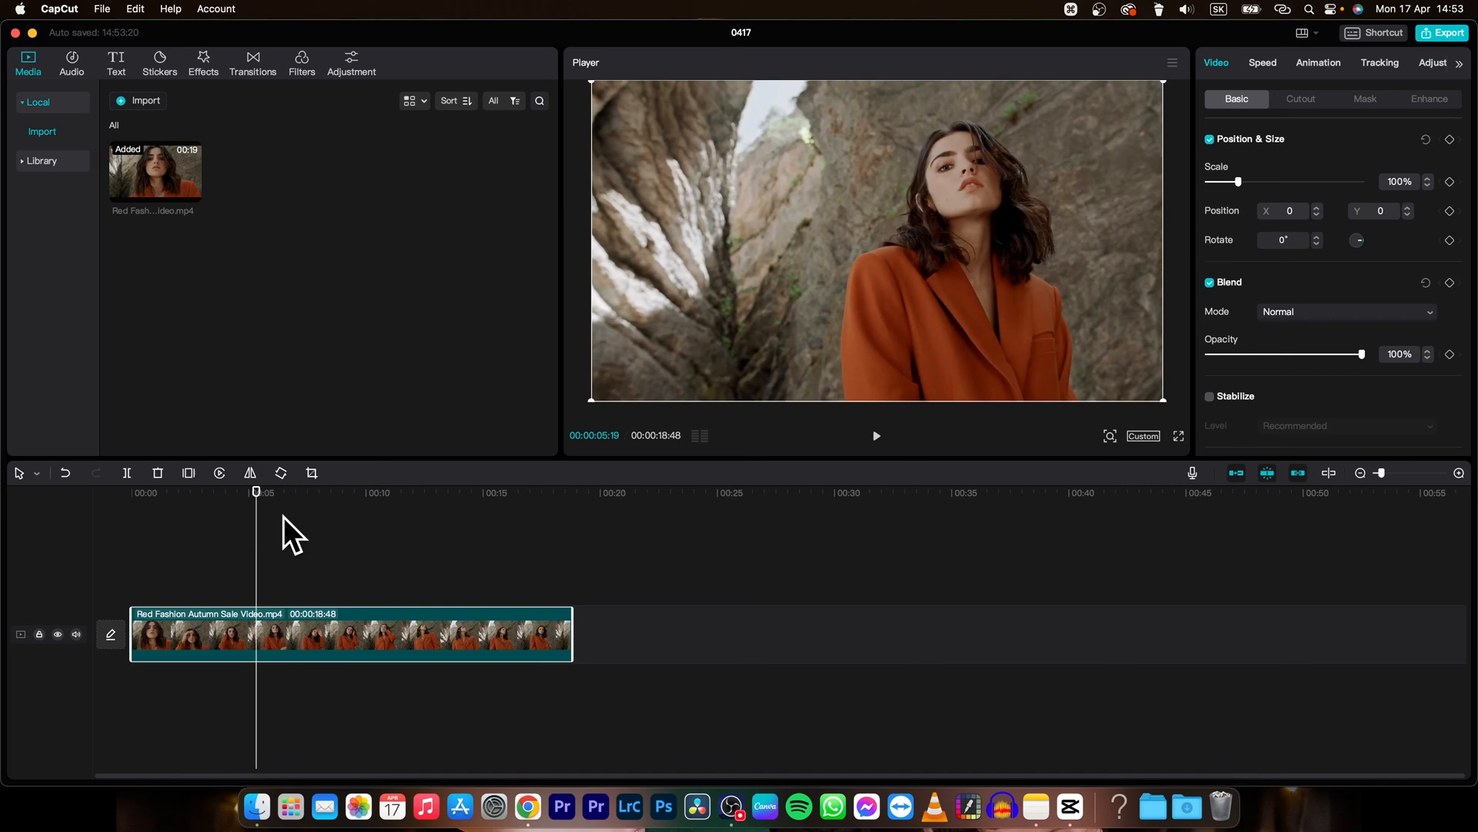
mouse_move(314, 646)
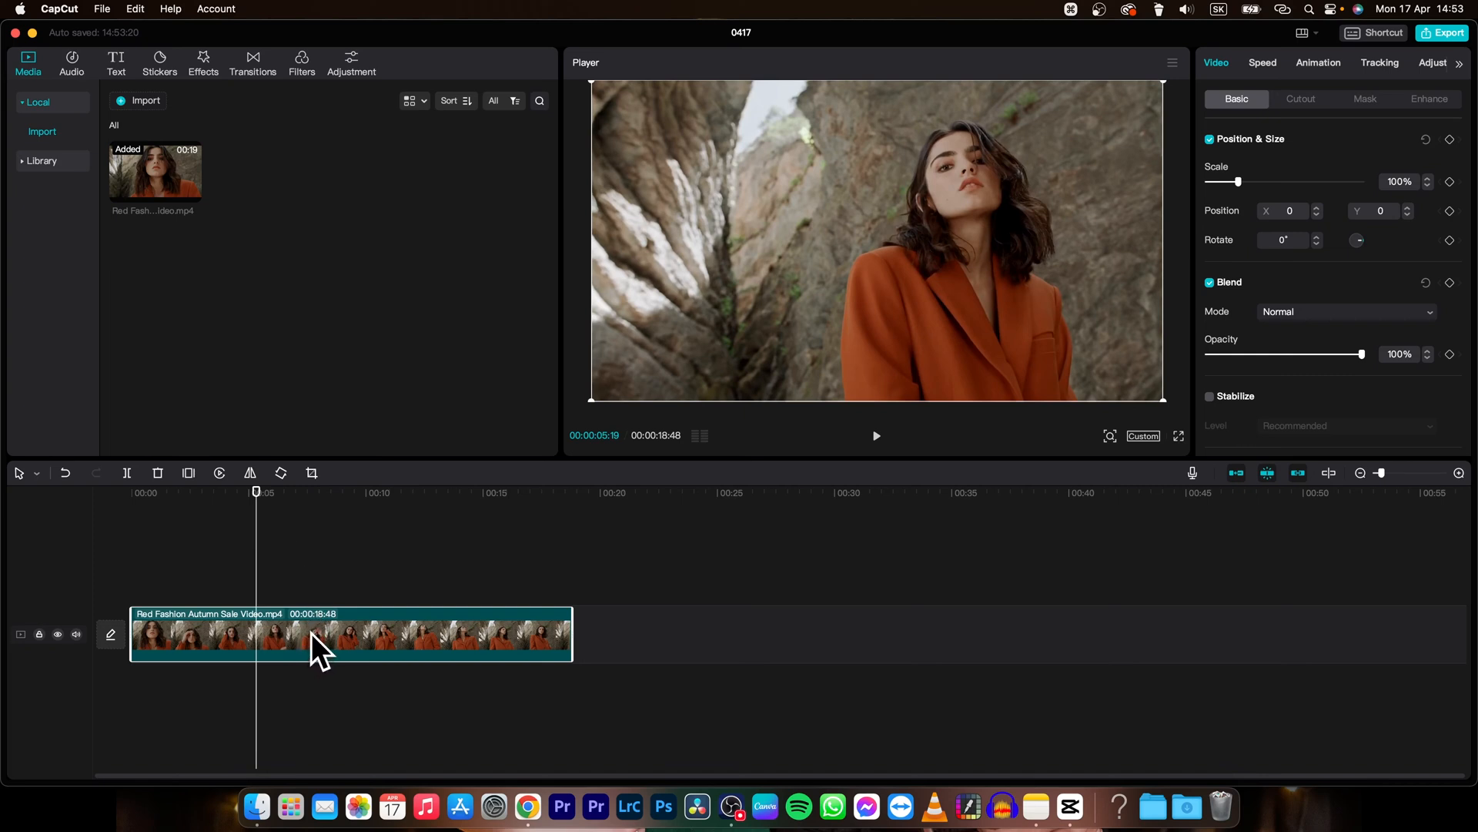
mouse_move(302, 645)
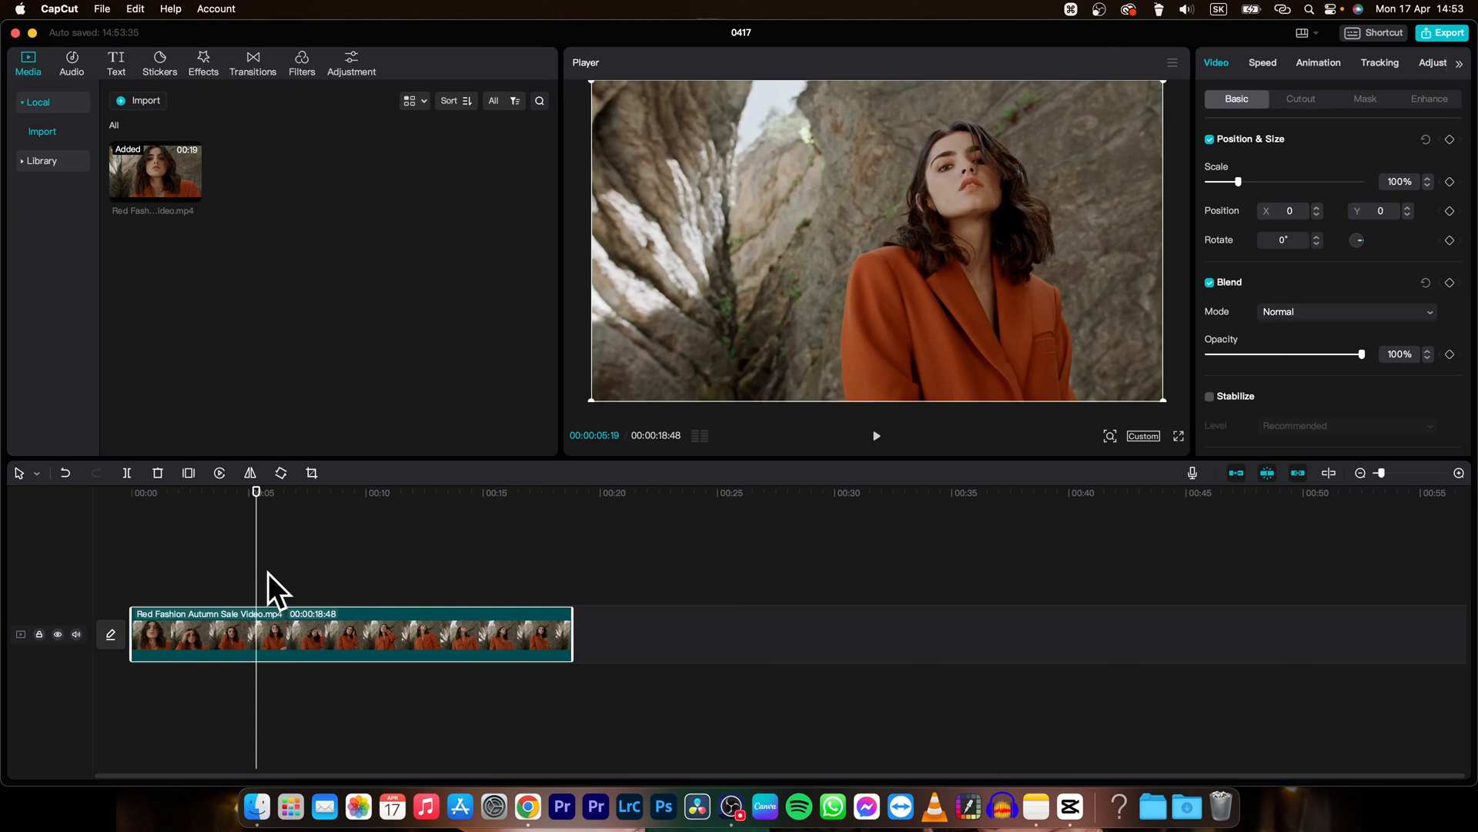
mouse_move(288, 635)
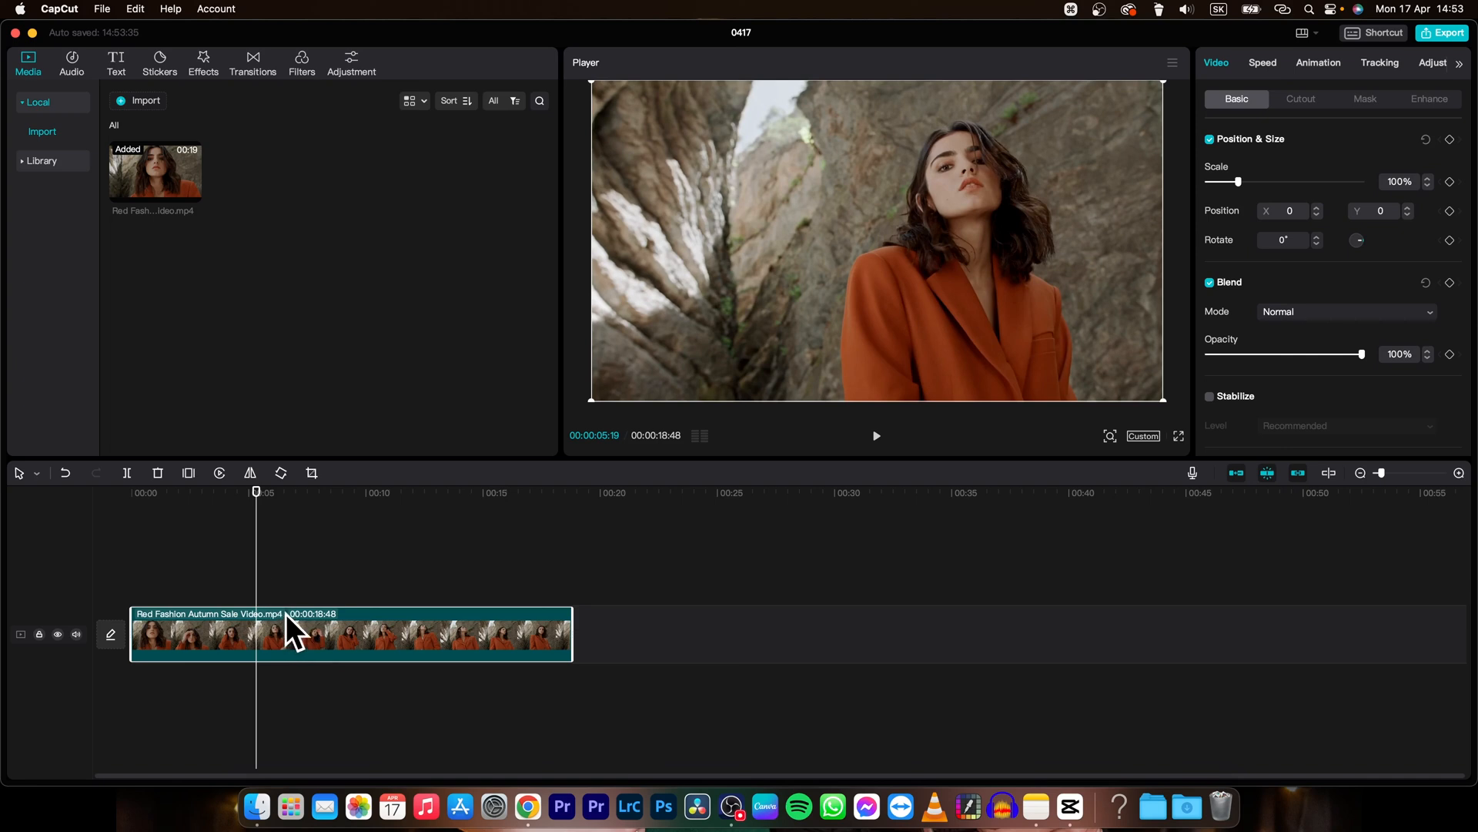